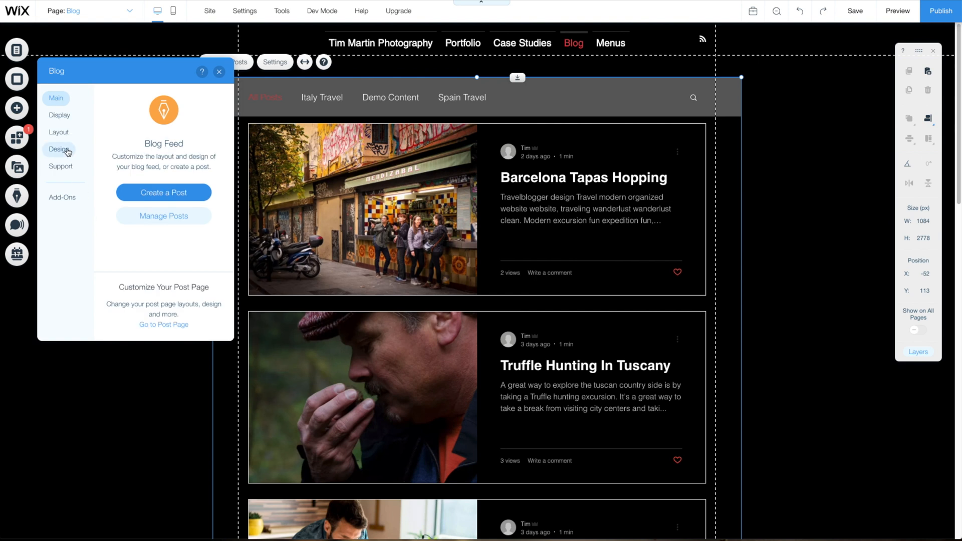
# - Switch from the editor to the published site's Blog page in the browser
pyautogui.click(895, 10)
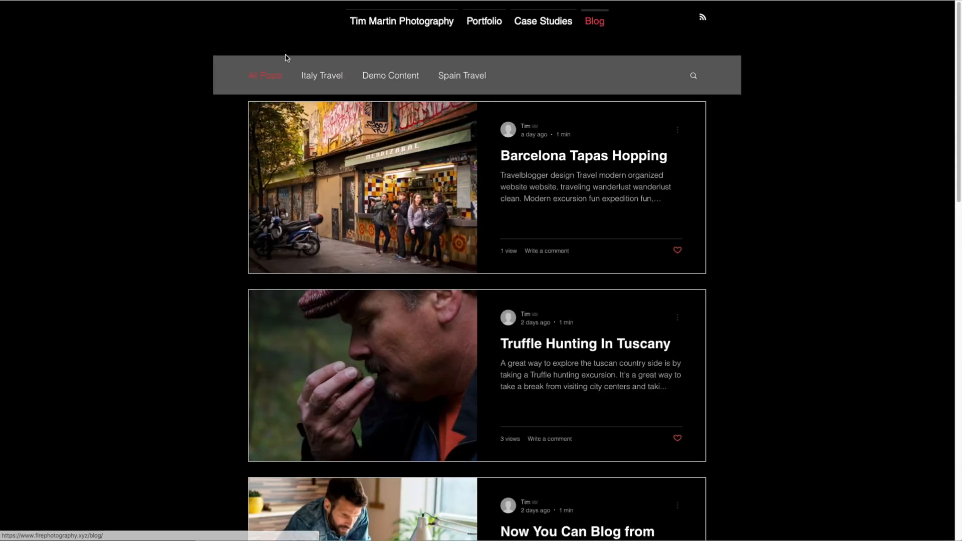